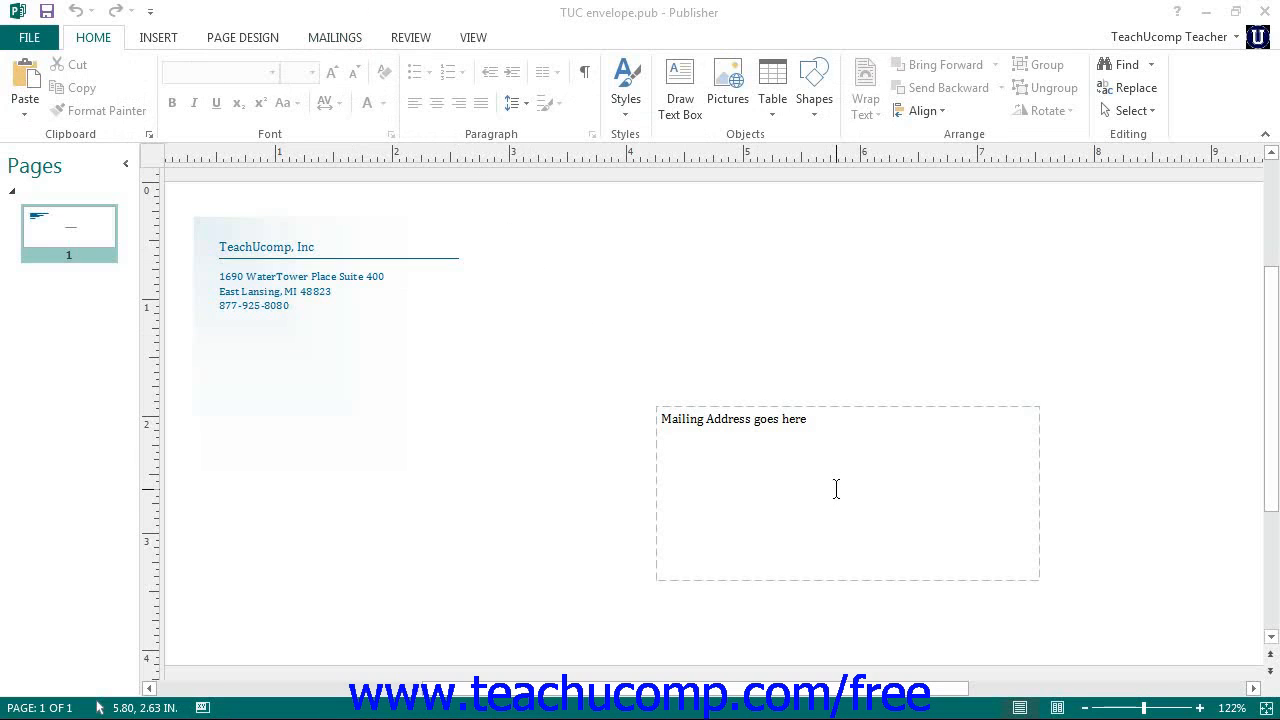
- Show the Mailings ribbon commands for merging addresses onto the envelope
left_click(335, 37)
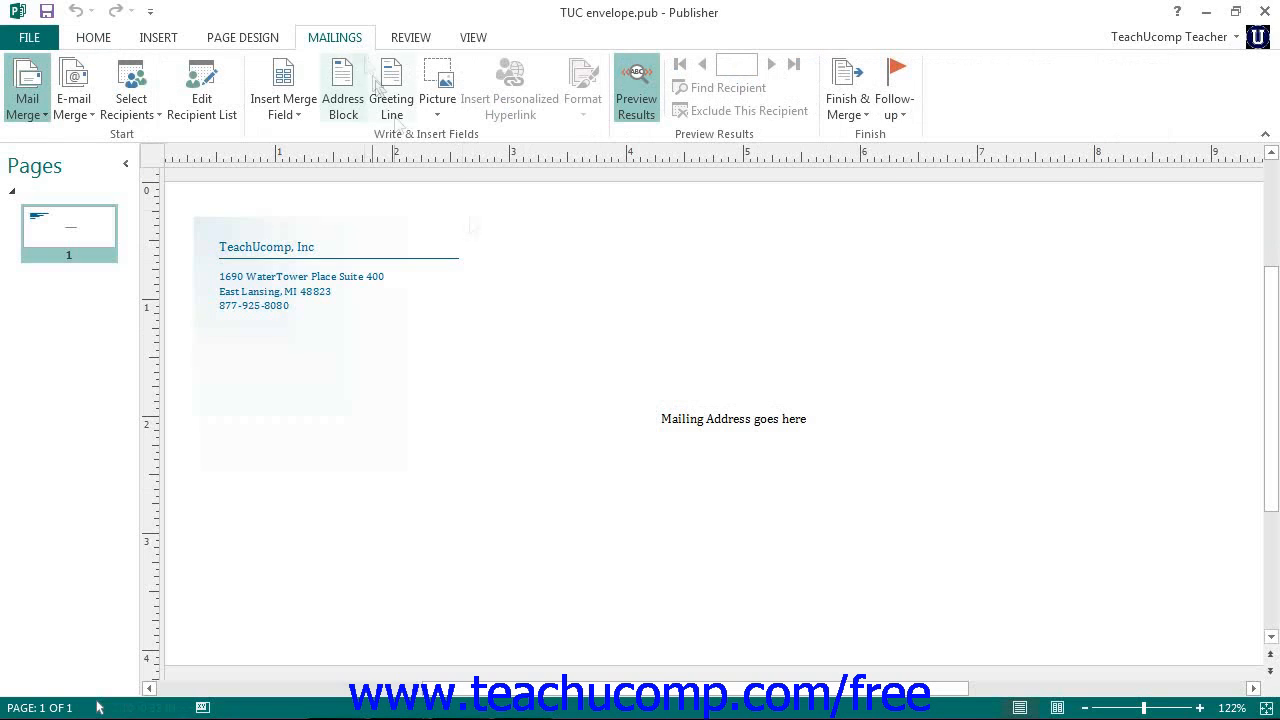
mouse_move(543, 297)
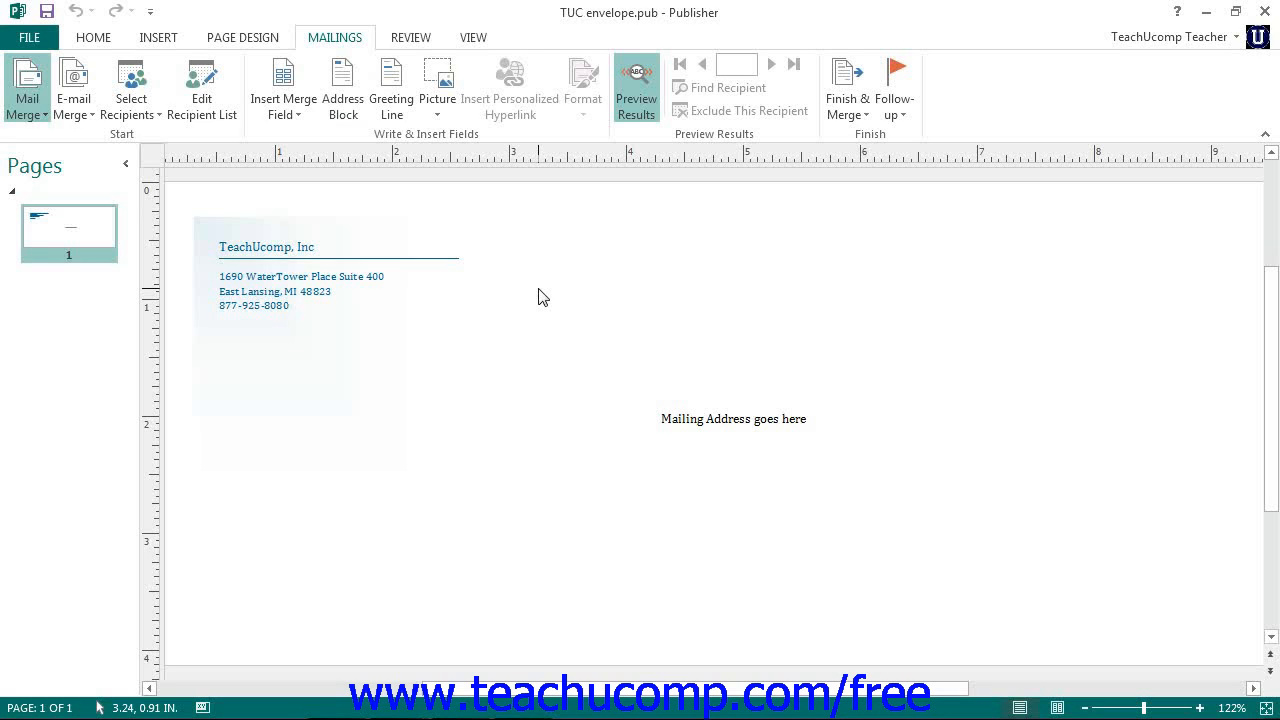
mouse_move(623, 373)
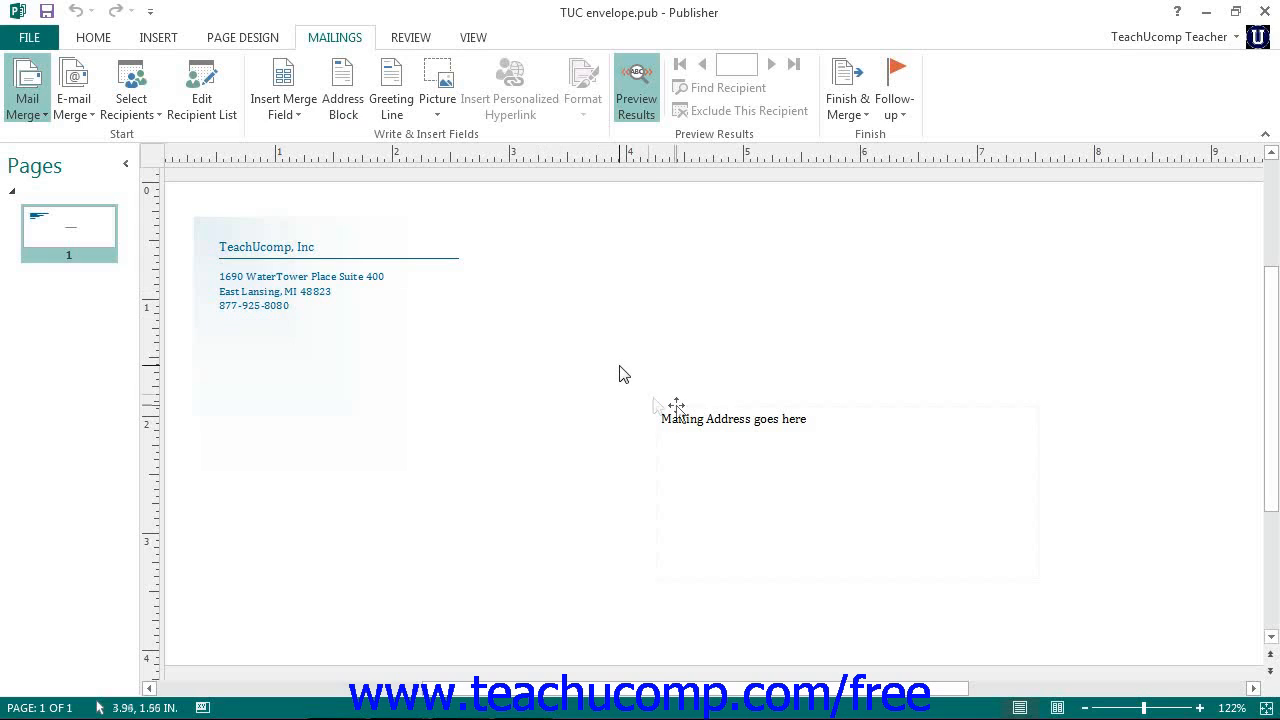
- Select the 'Mailing Address goes here' placeholder box in the envelope's centre
left_click(697, 415)
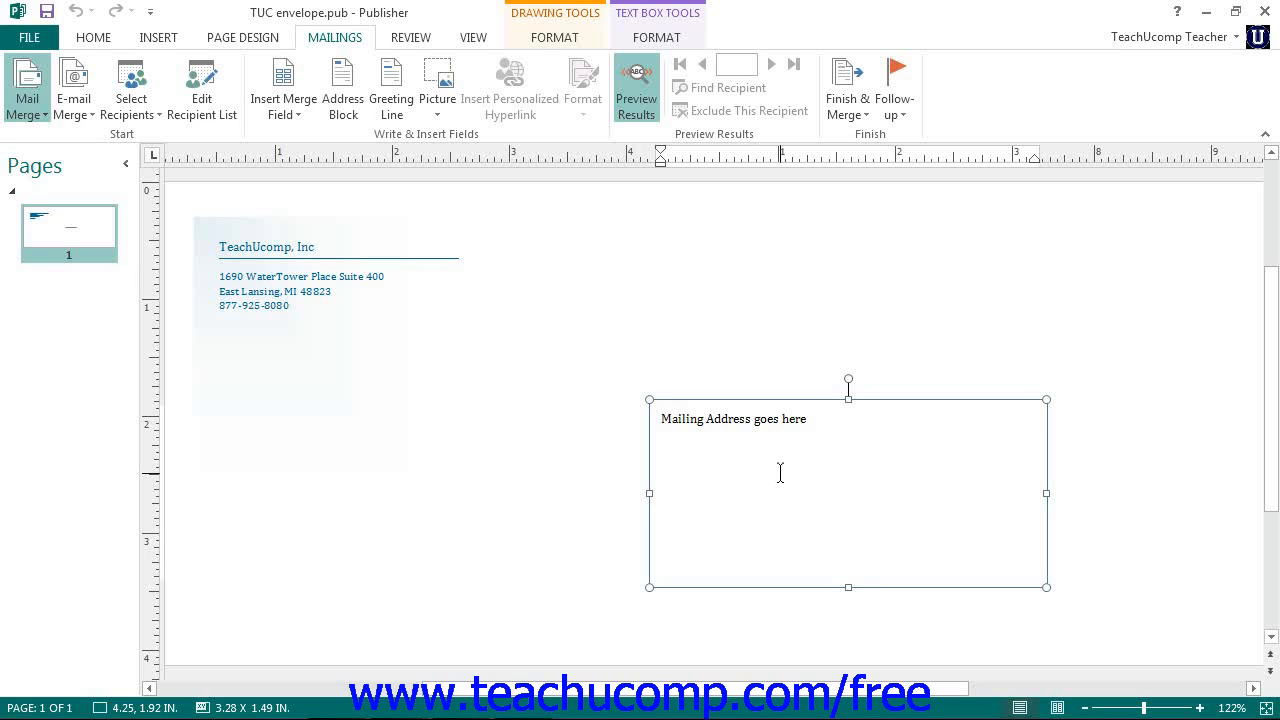
left_click(782, 418)
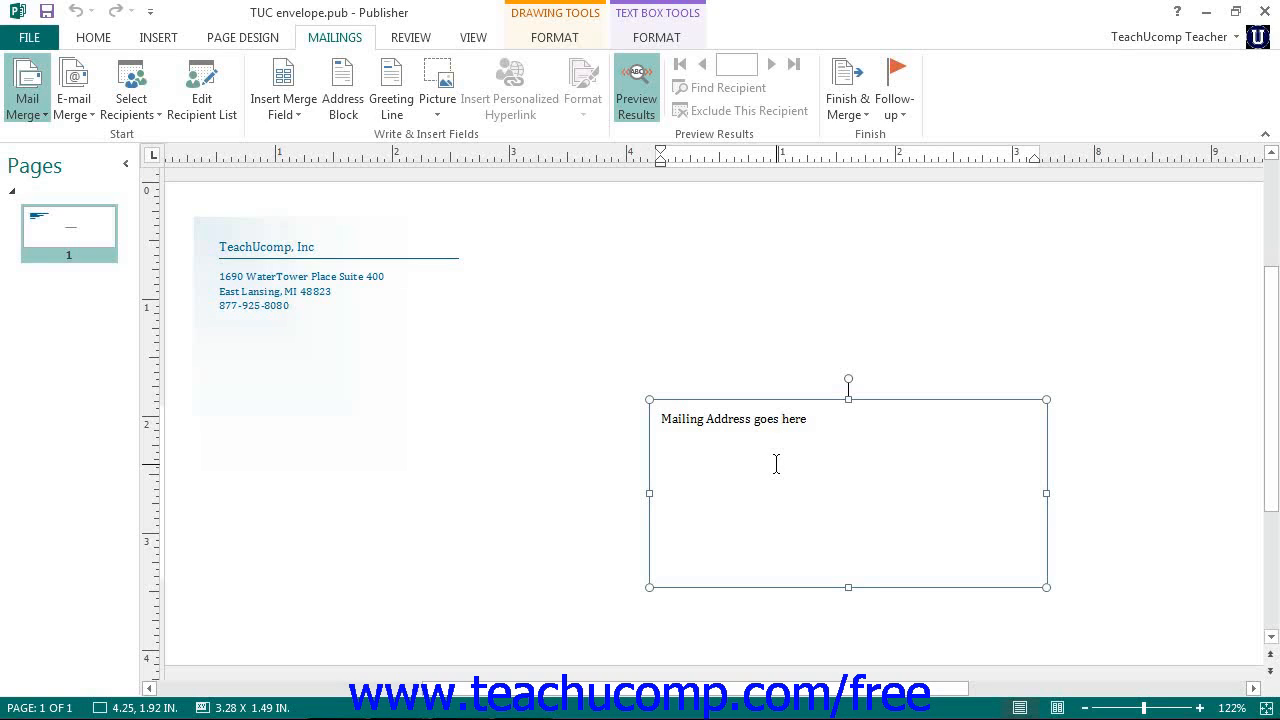
left_click(782, 418)
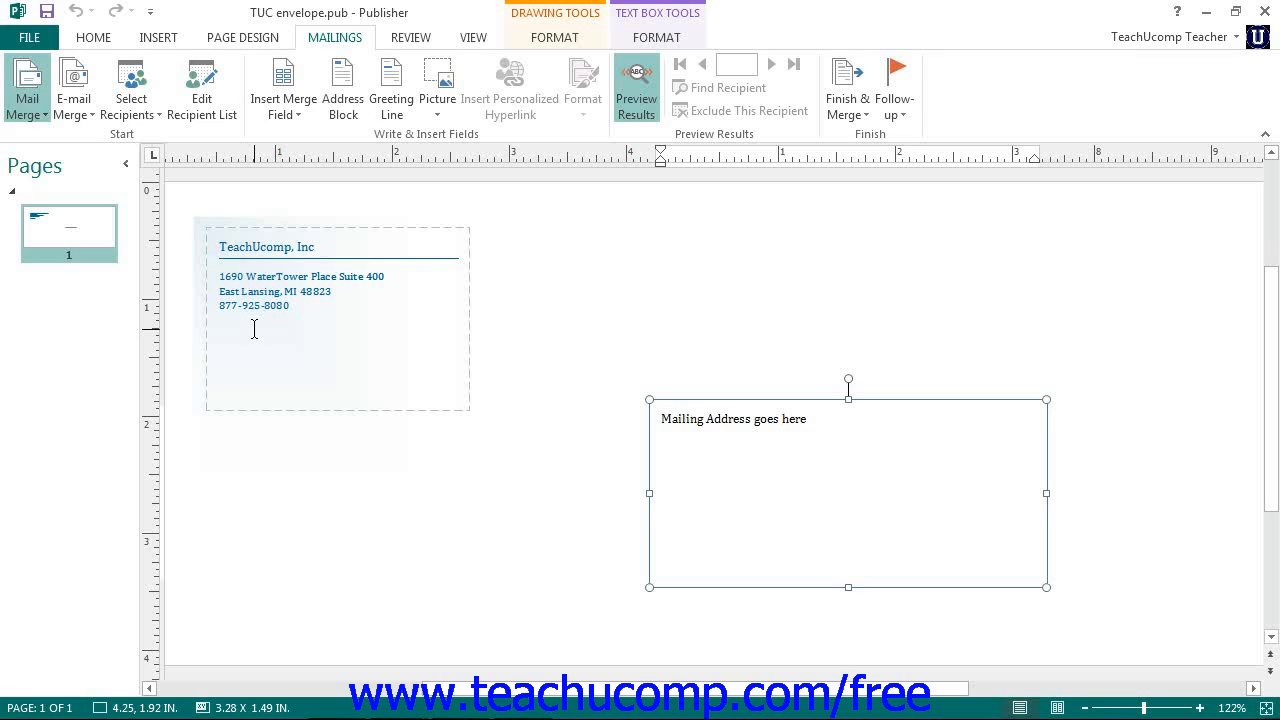
left_click(781, 418)
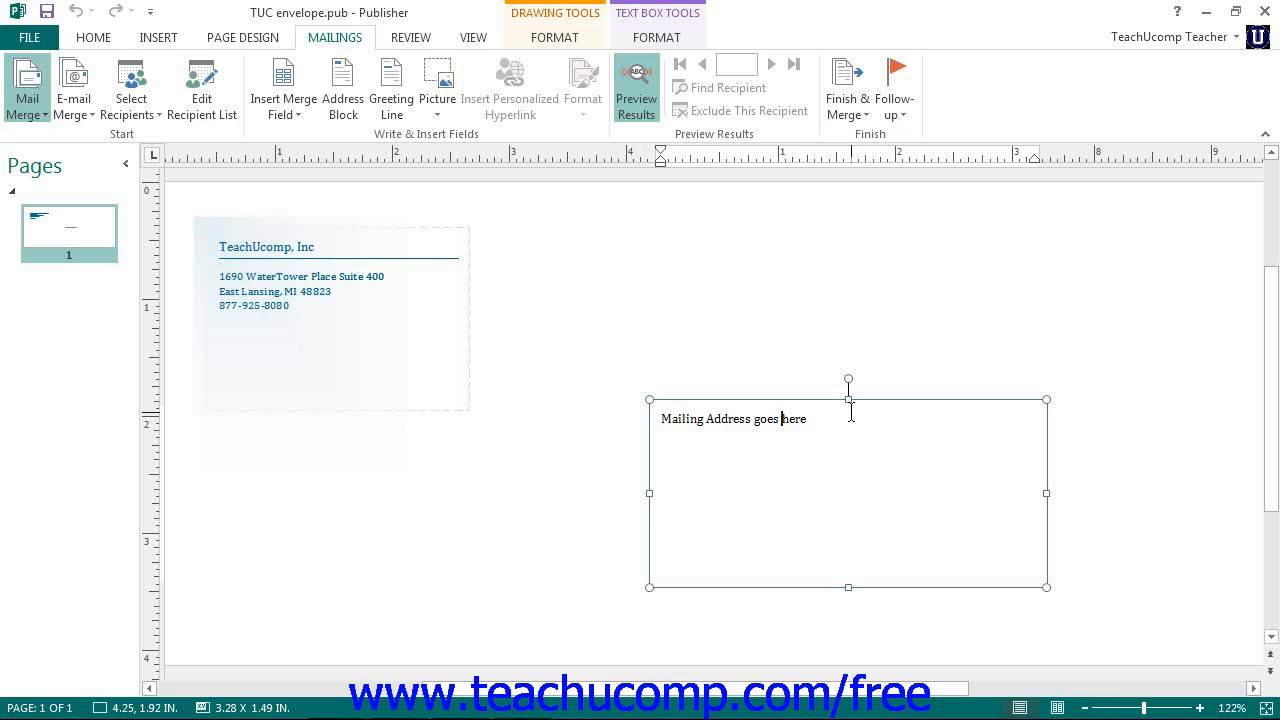
mouse_move(655, 302)
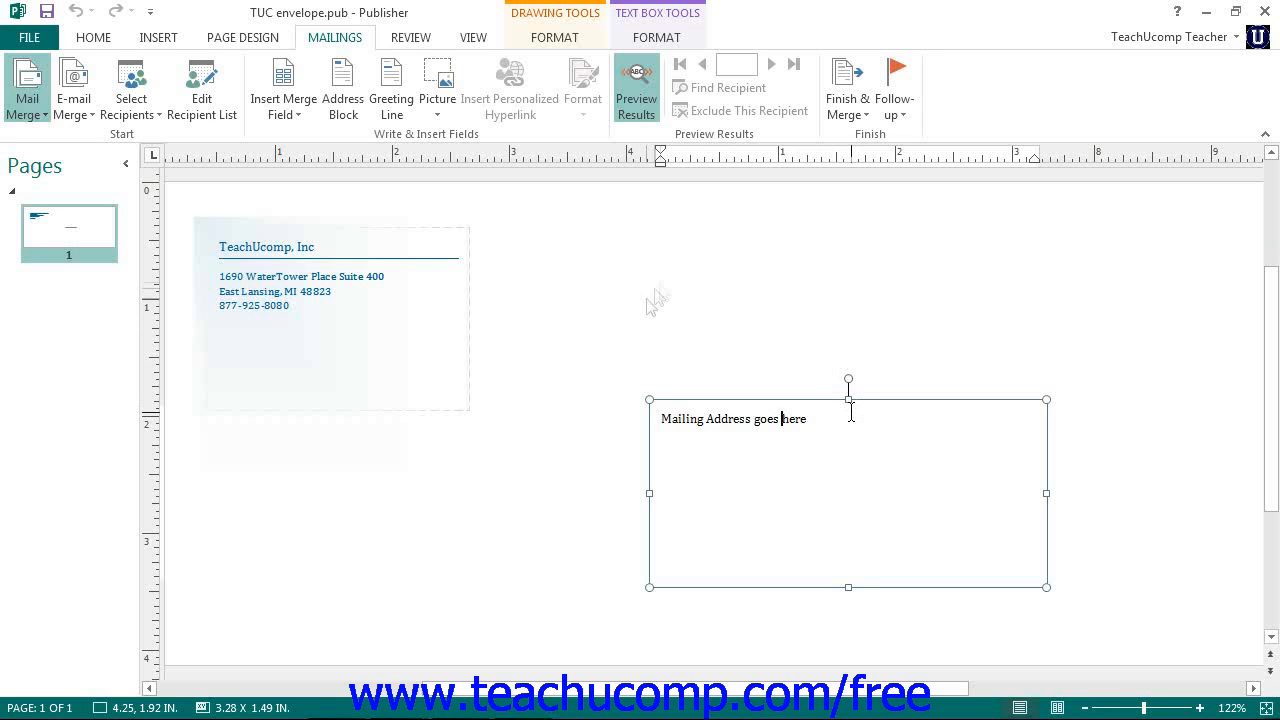